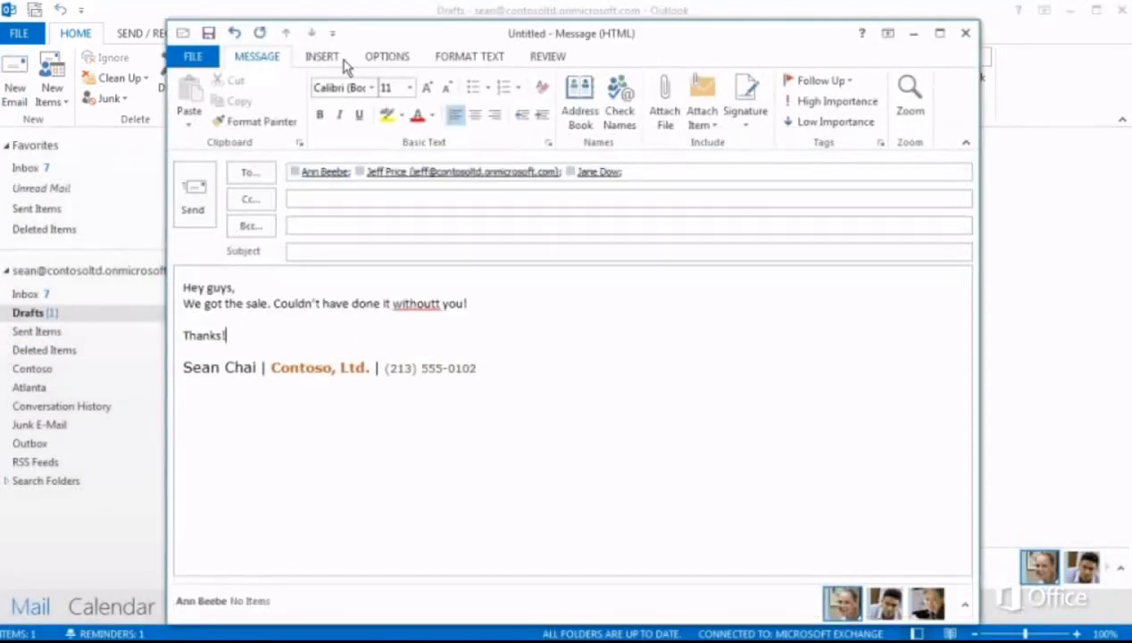
Step: Run Spelling & Grammar from the Review ribbon and accept 'without' for the misspelled 'withoutt'
left_click(321, 55)
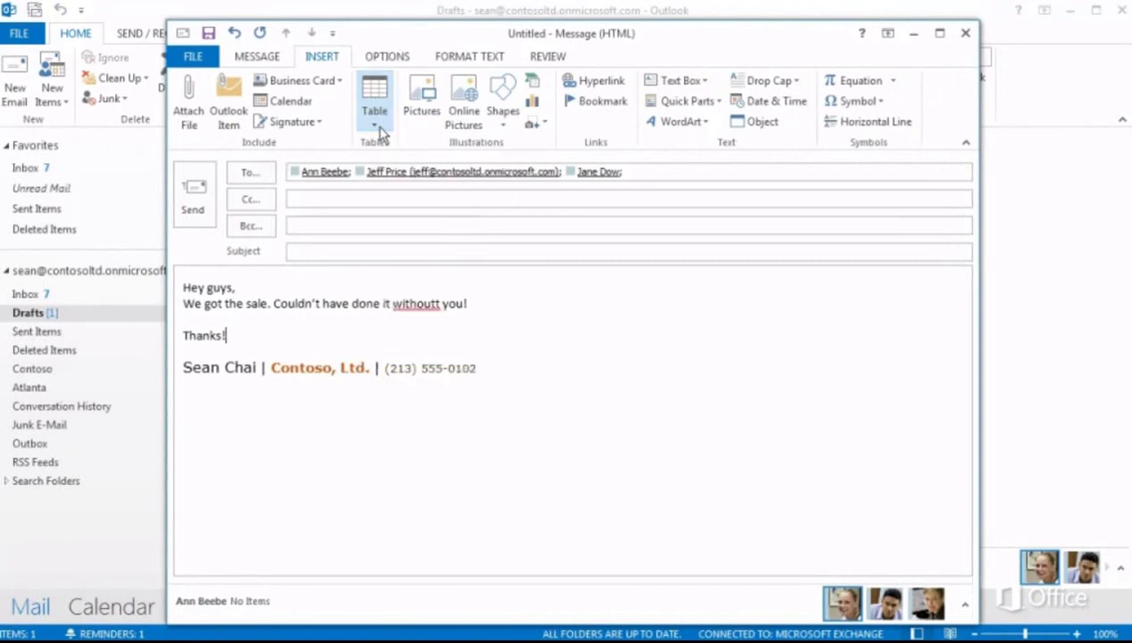
mouse_move(595, 80)
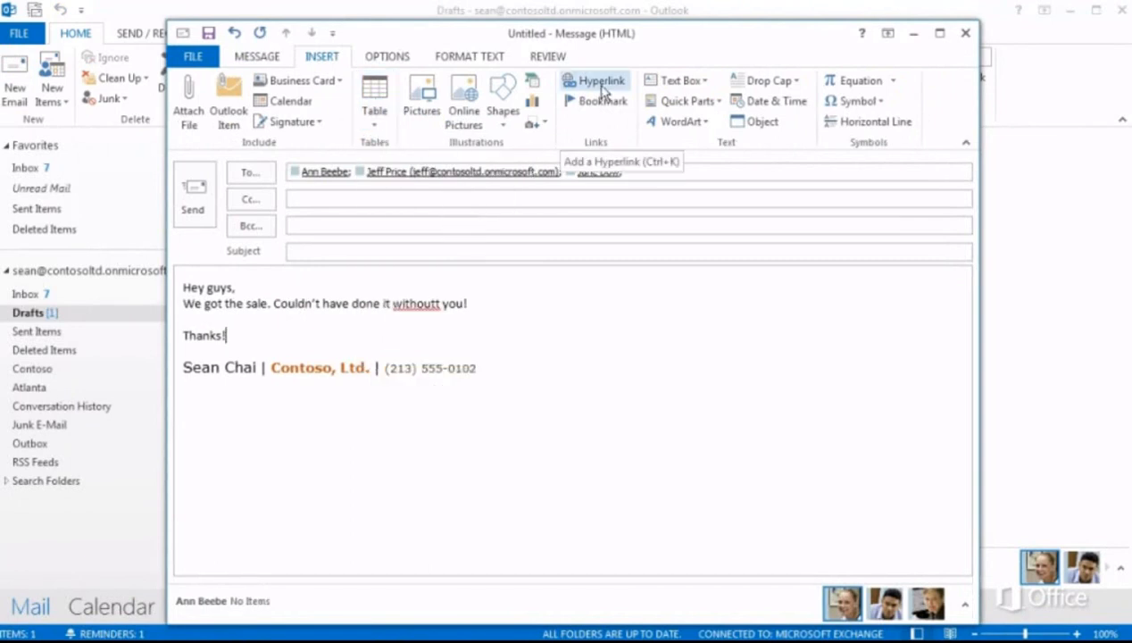
left_click(546, 56)
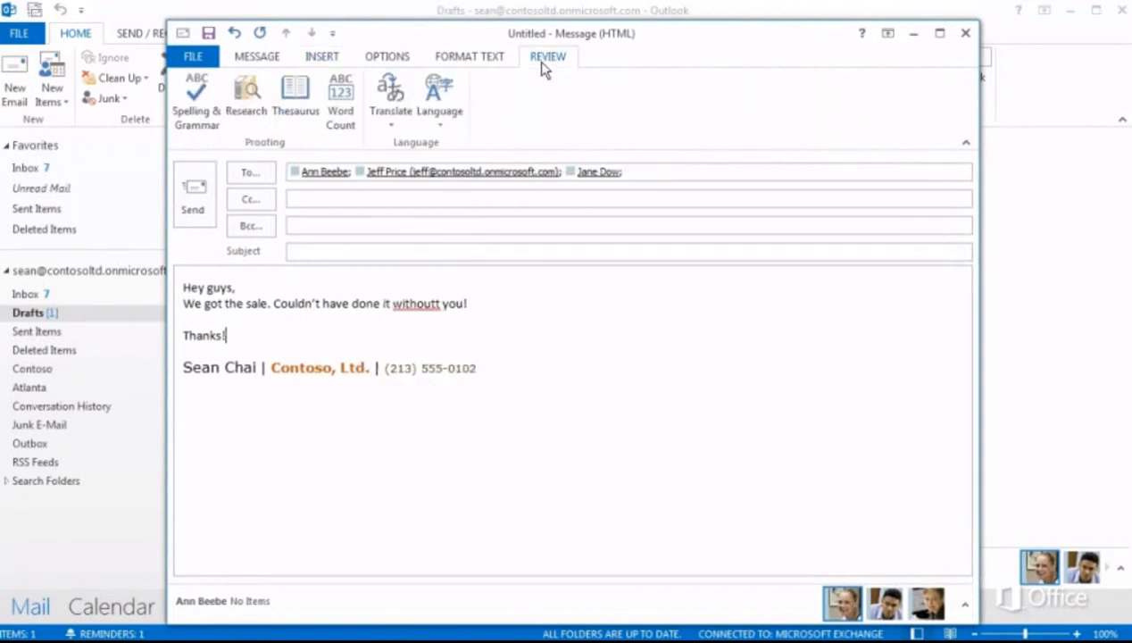
left_click(197, 99)
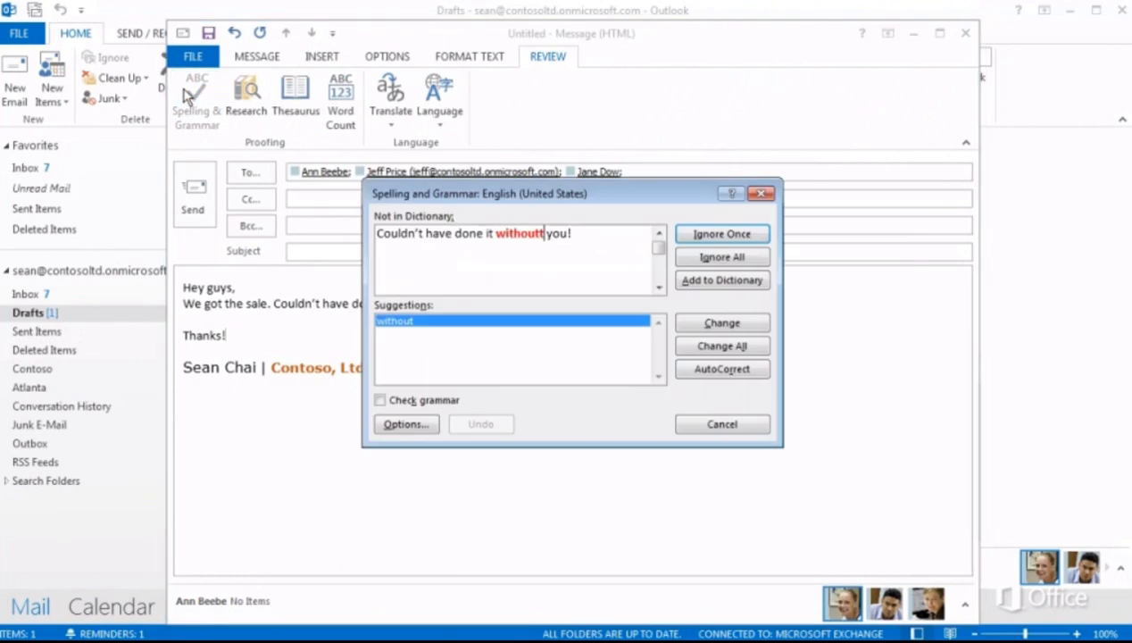
mouse_move(722, 322)
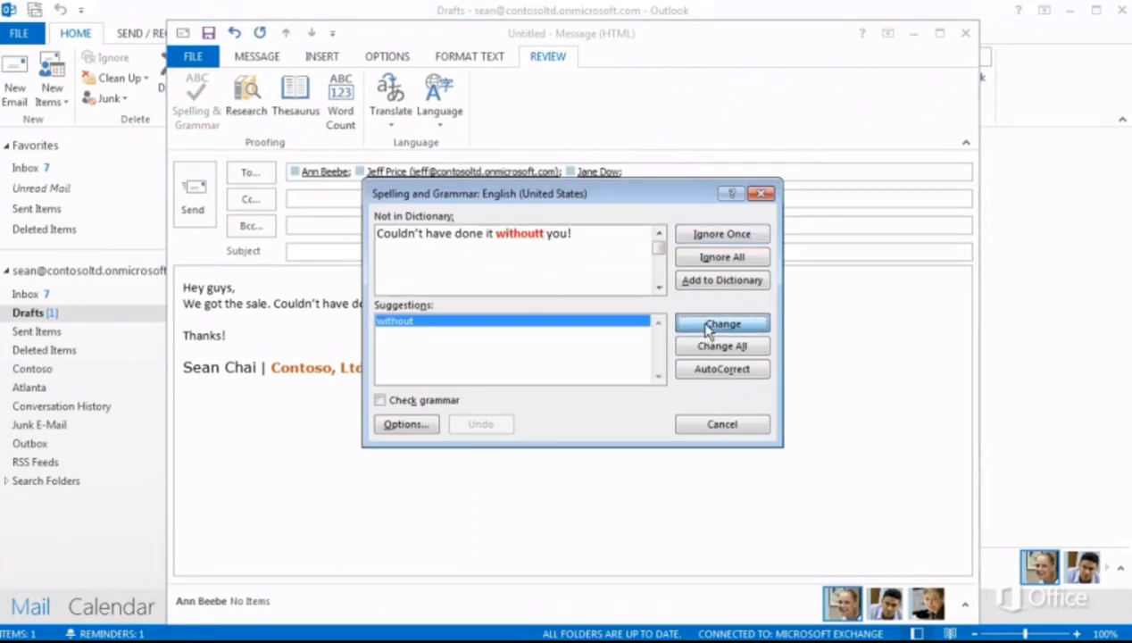
left_click(721, 323)
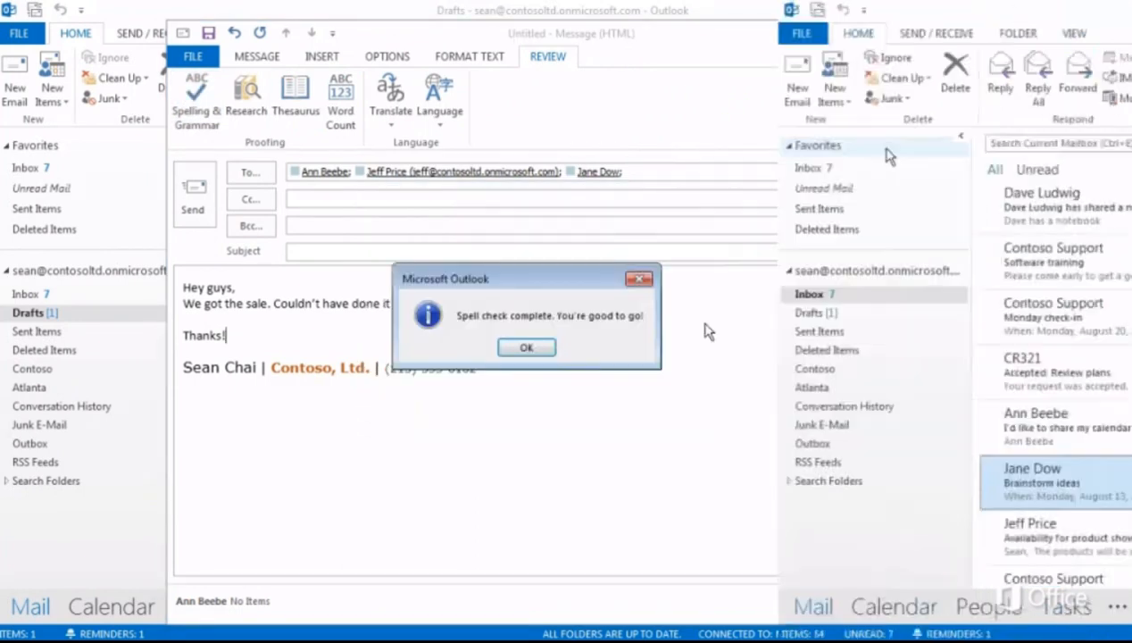
Step: Dismiss the spell-check completion, view the Backstage account info and cancel out of Automatic Replies
left_click(525, 346)
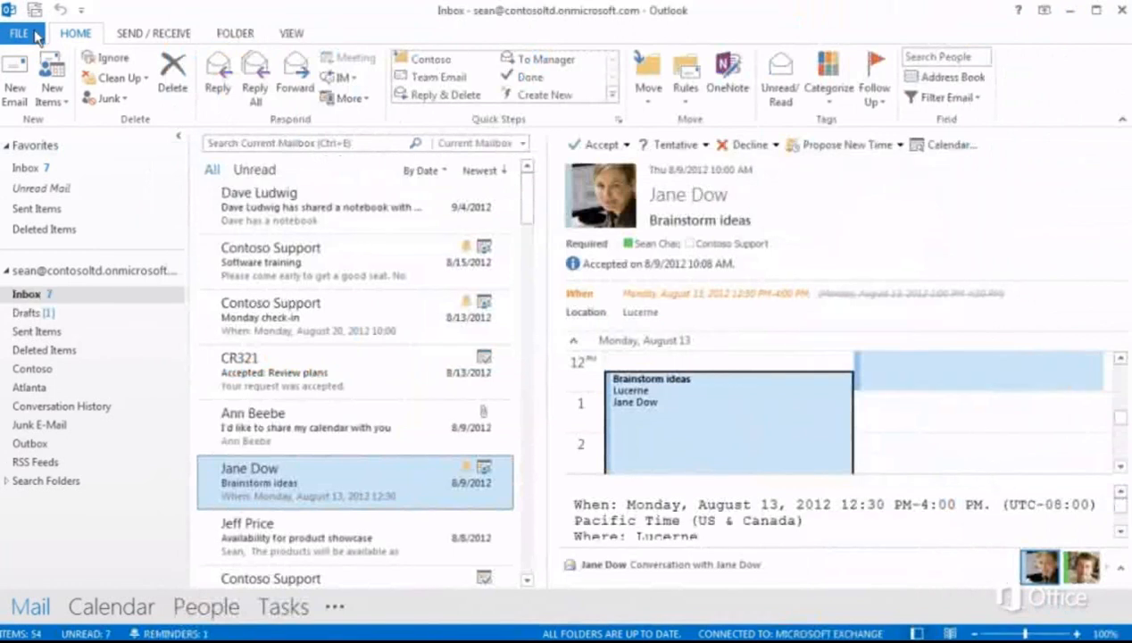
left_click(18, 33)
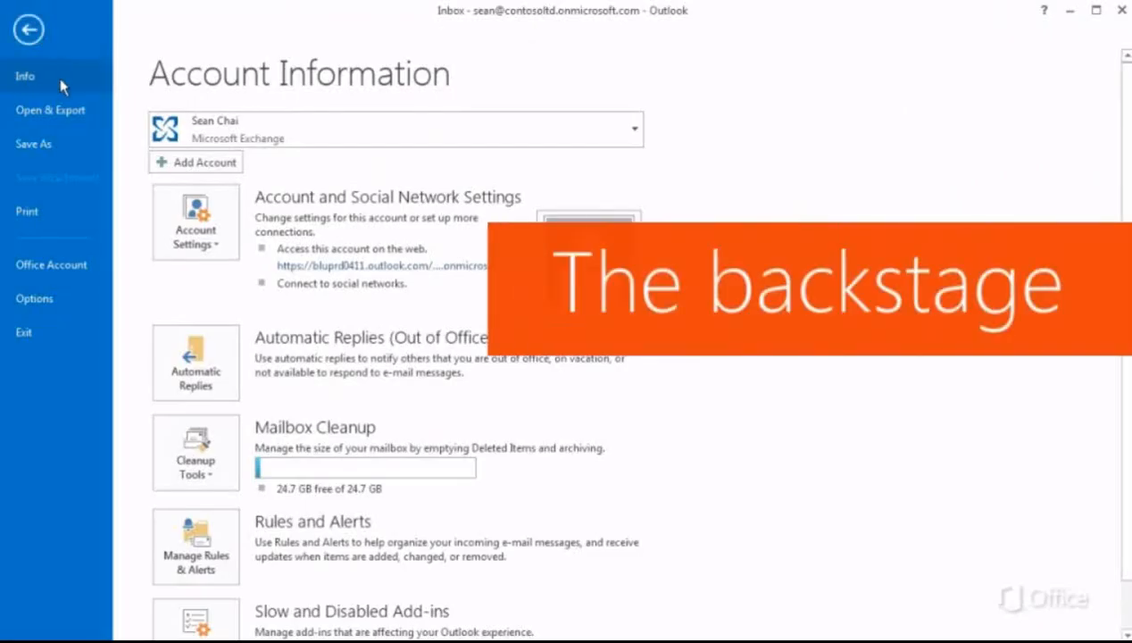
mouse_move(194, 222)
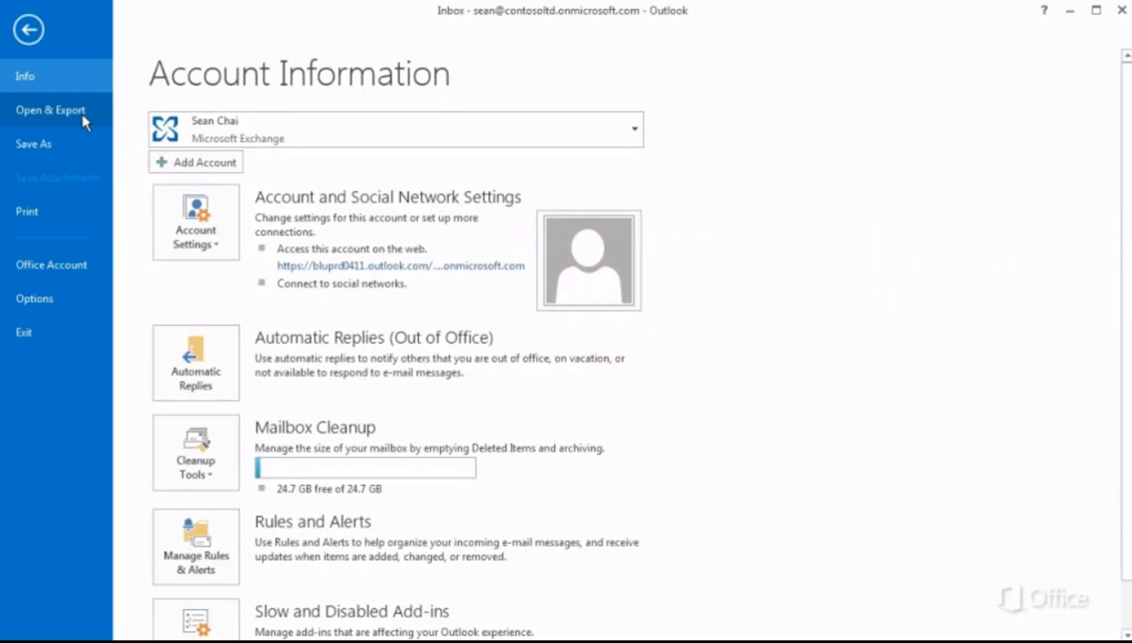
mouse_move(196, 360)
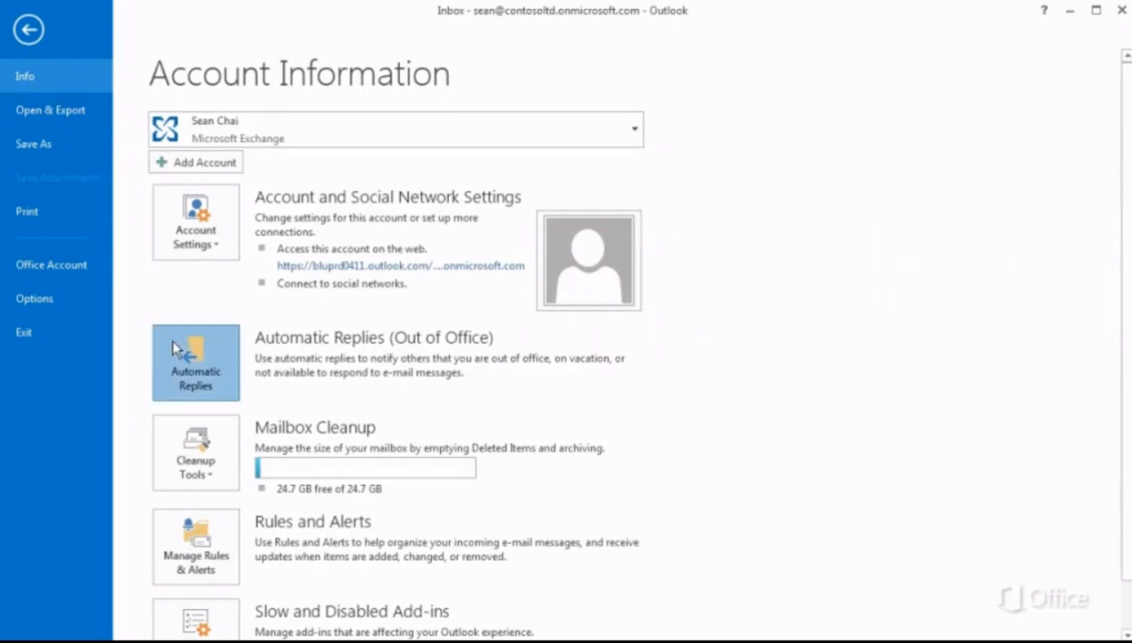
left_click(194, 361)
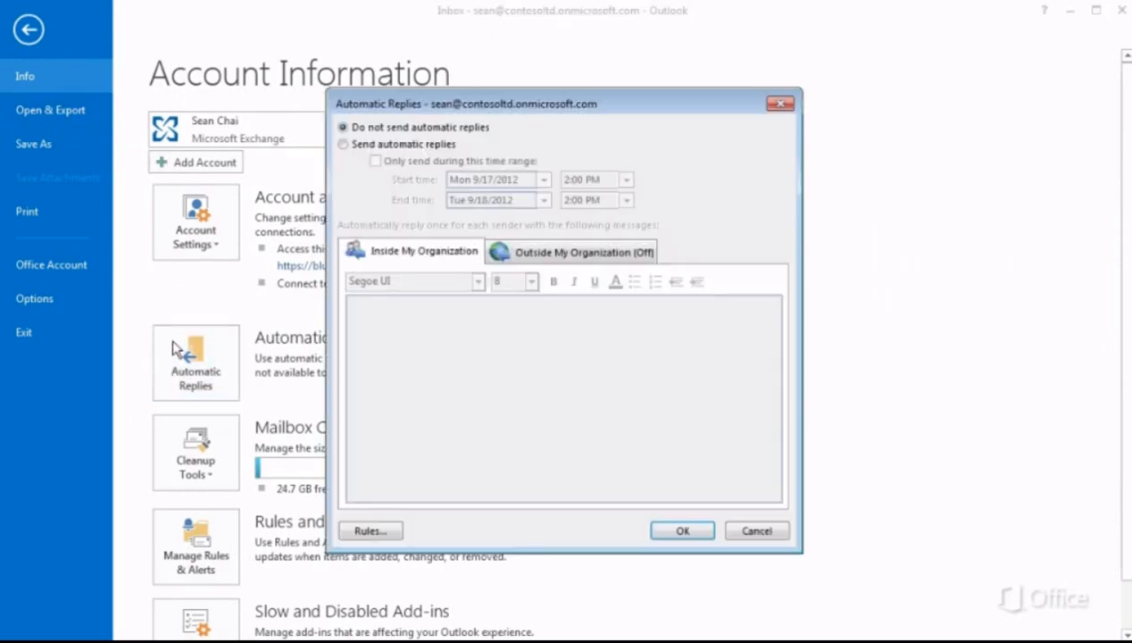
left_click(756, 530)
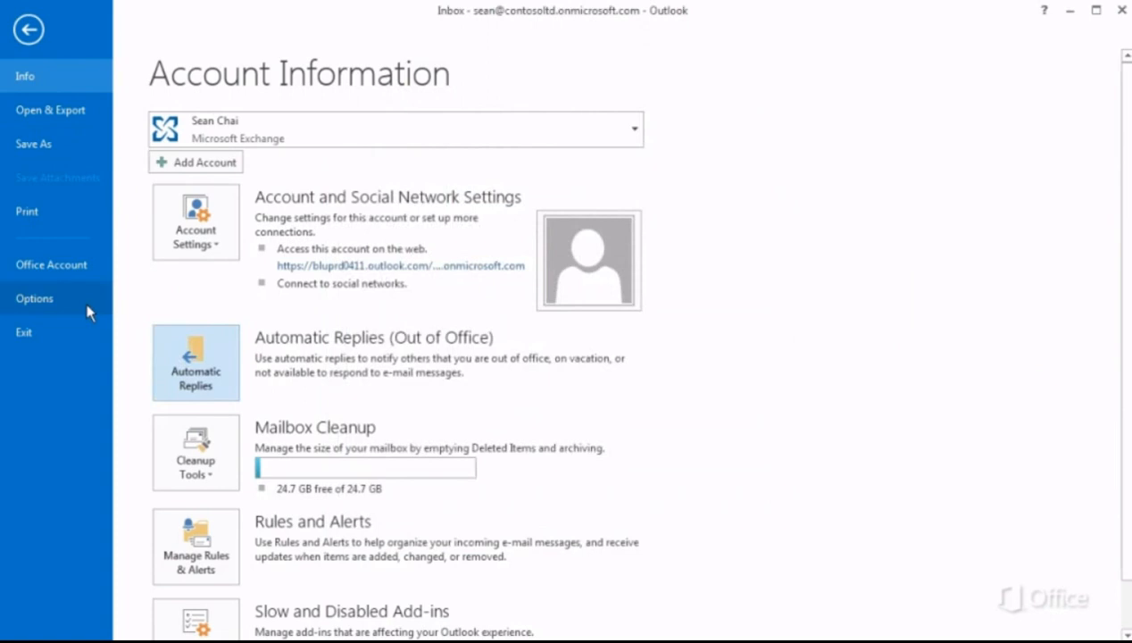
Step: Bring up the Outlook Options dialog and switch to the Mail category
left_click(34, 298)
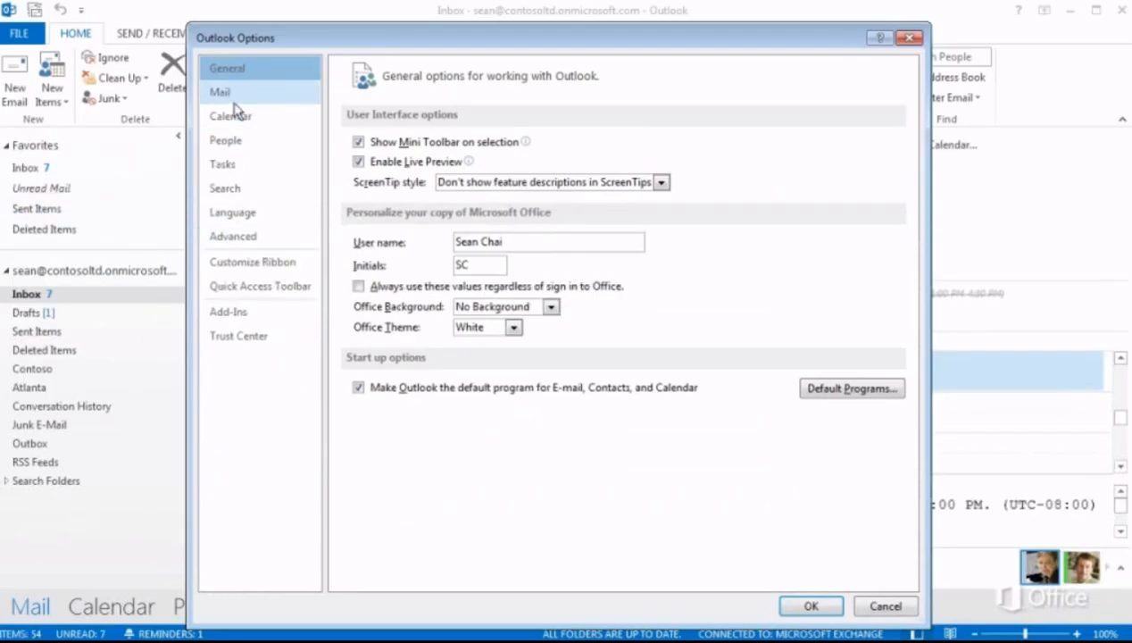
left_click(219, 93)
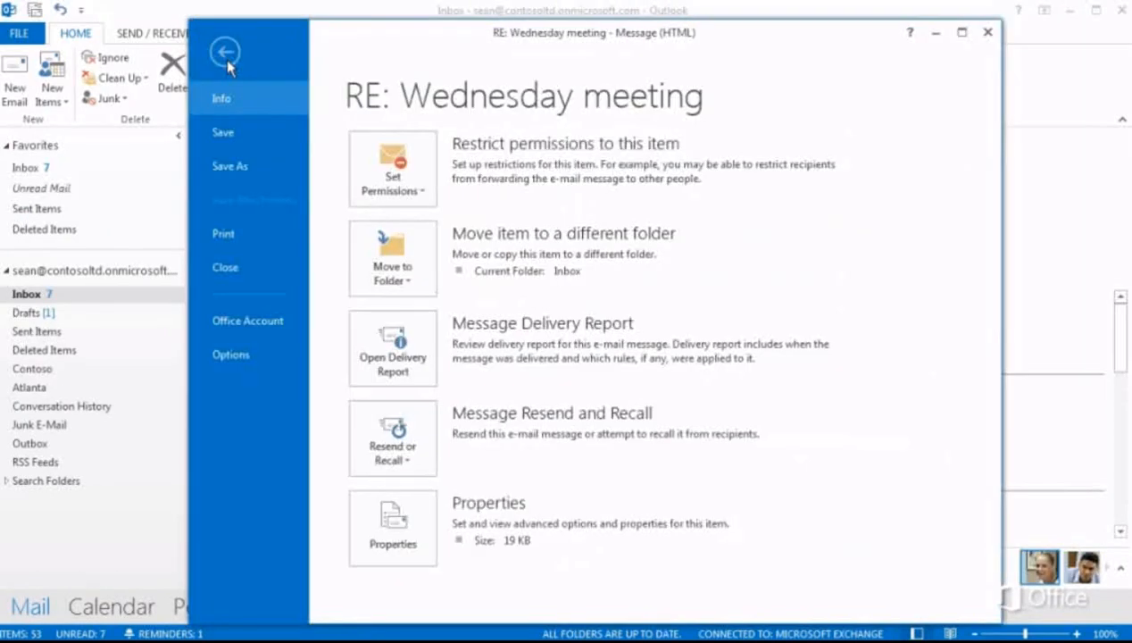
mouse_move(250, 232)
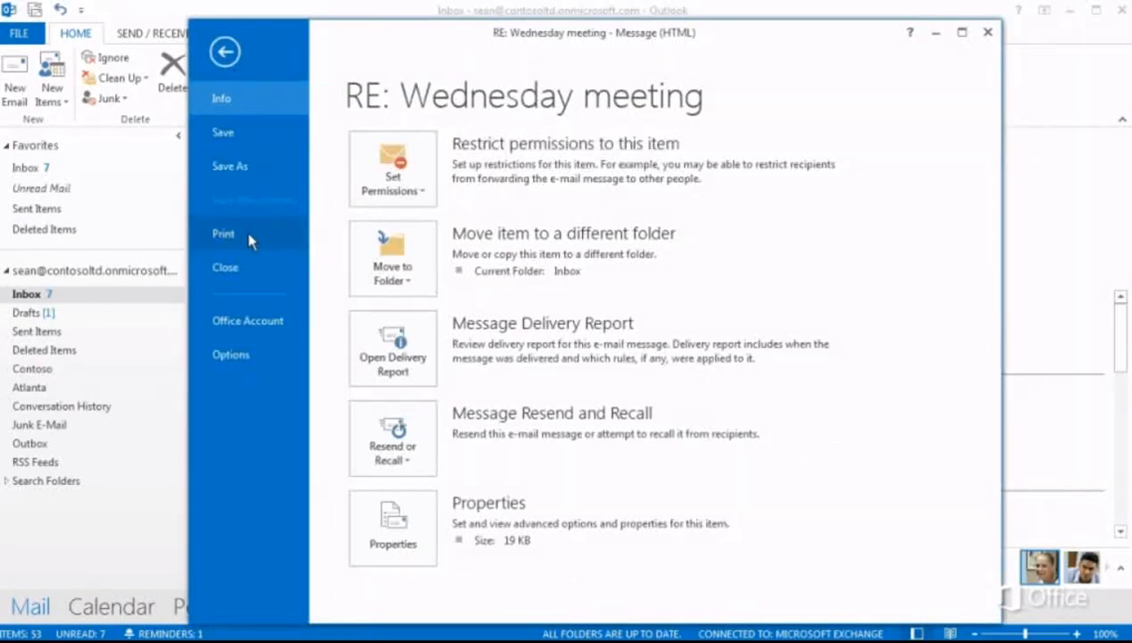
mouse_move(393, 348)
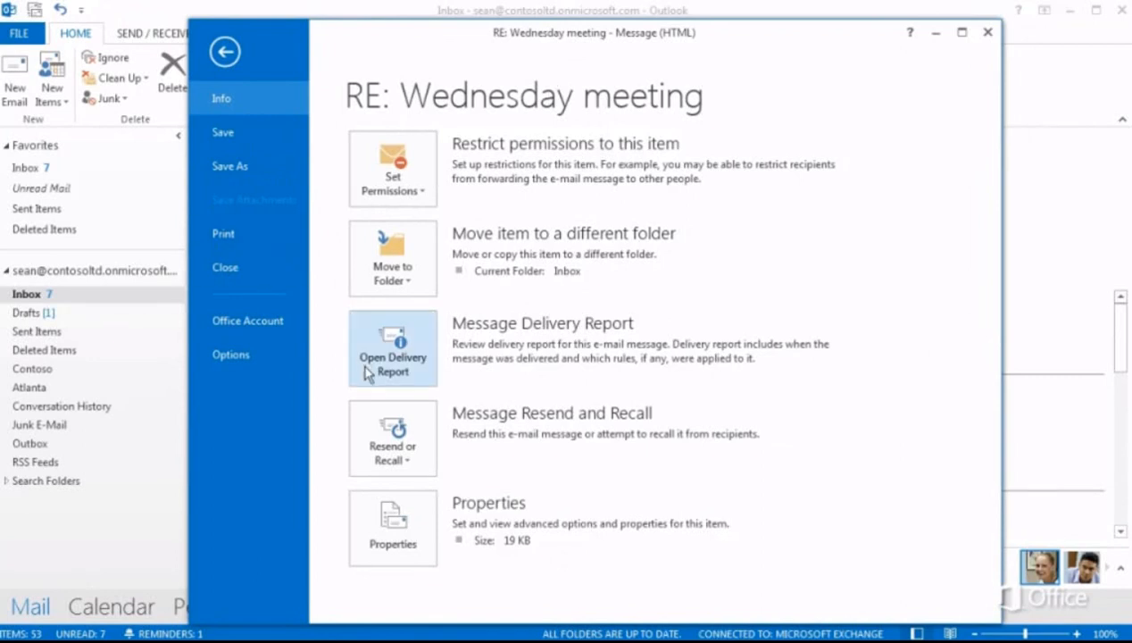
mouse_move(375, 421)
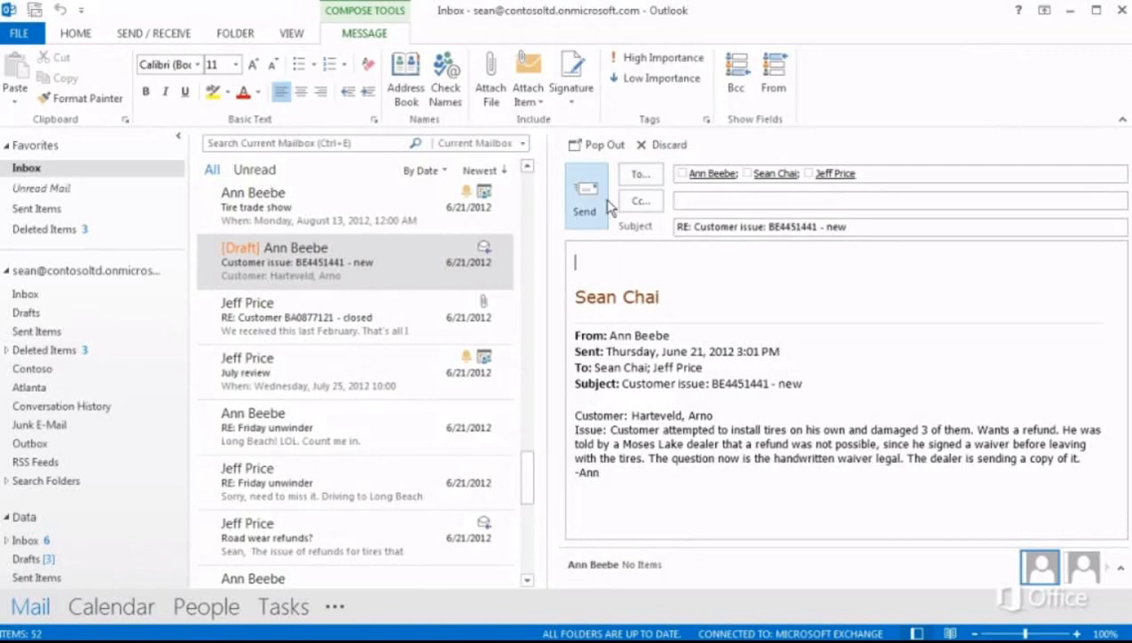
mouse_move(598, 144)
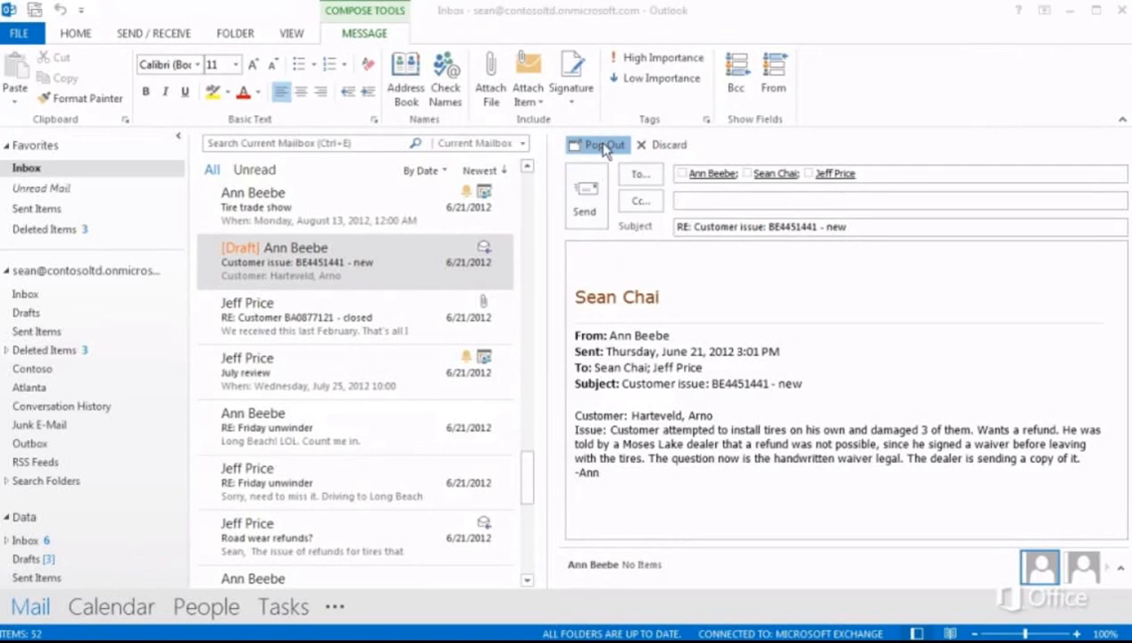
Step: Pop the inline reply to the customer issue out into its own window
left_click(596, 145)
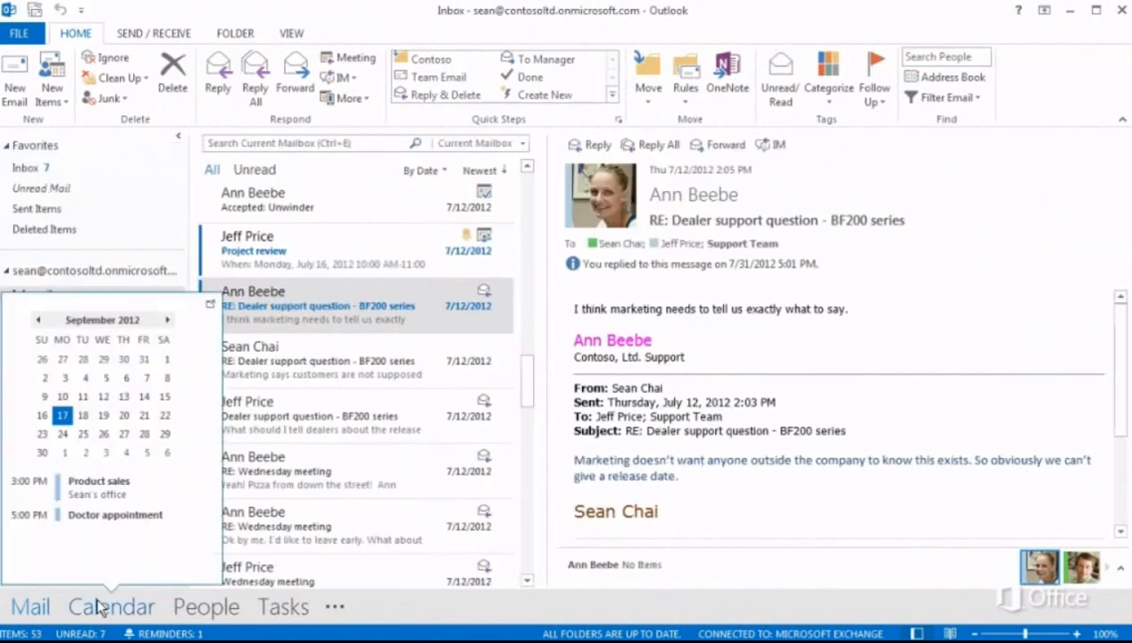
Step: Peek at September's upcoming appointments from Calendar in the navigation bar
left_click(206, 607)
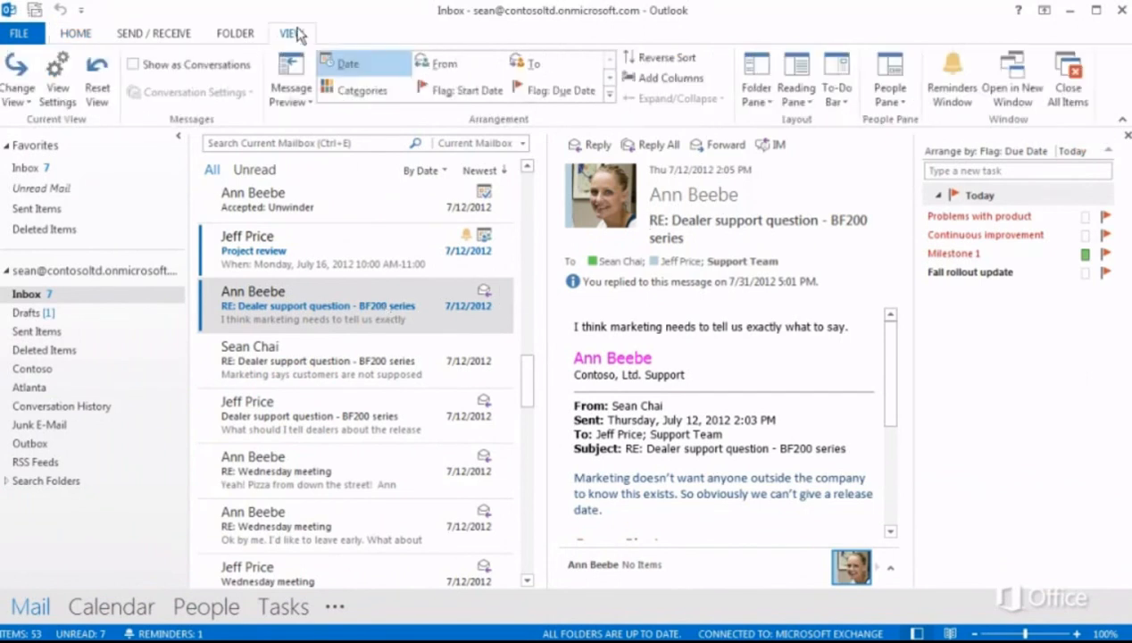
Step: Set two-line message previews for this folder only and turn the reading pane off
left_click(290, 80)
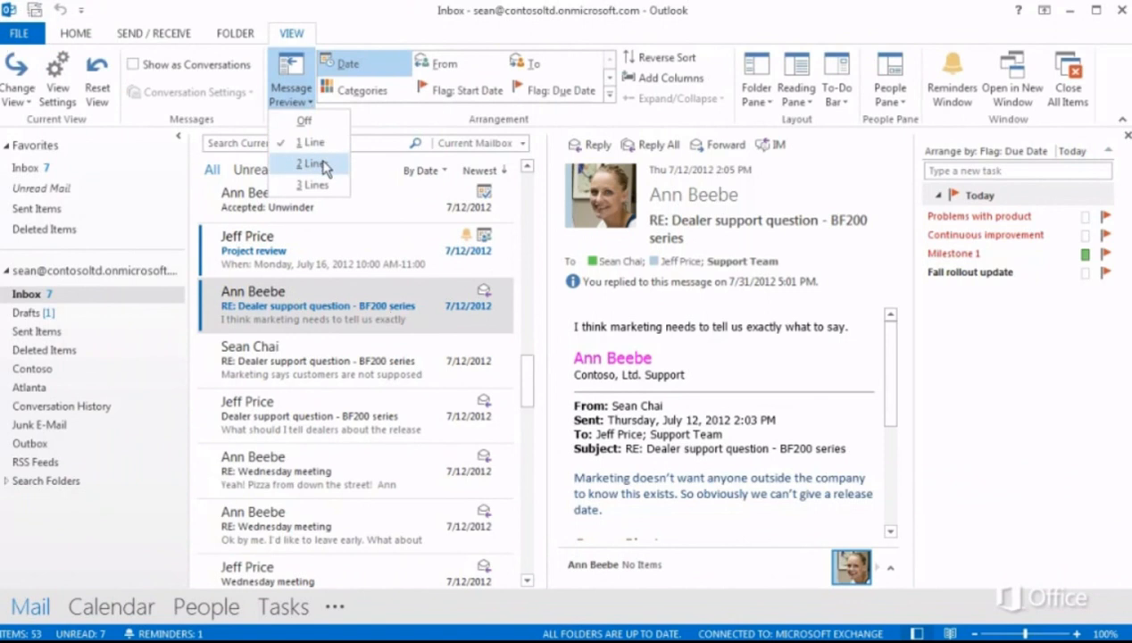
left_click(314, 164)
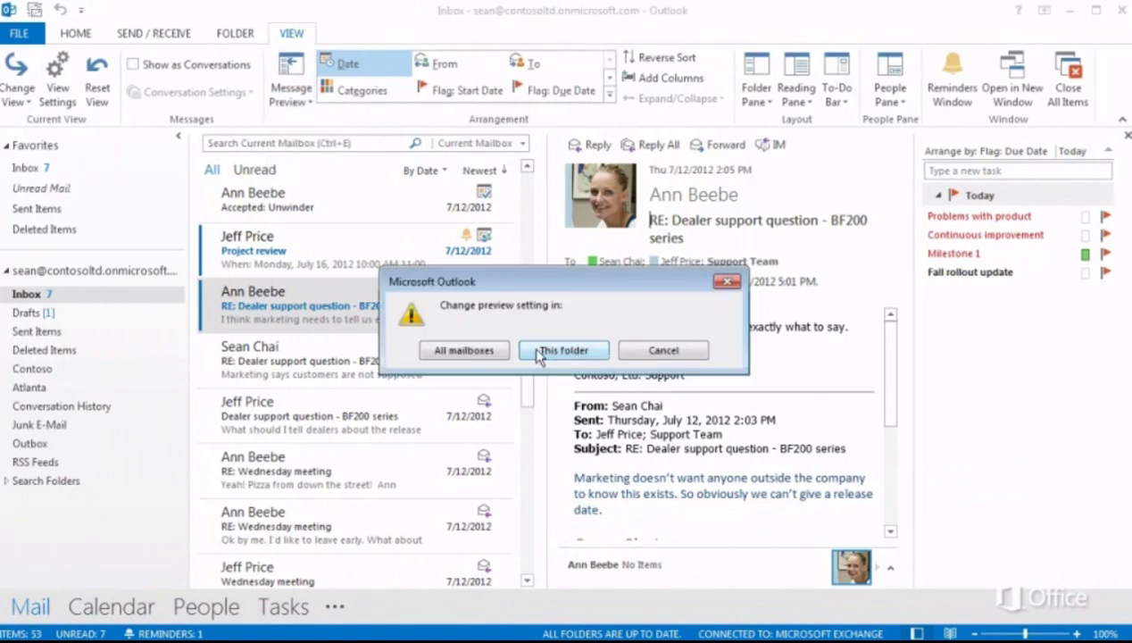
left_click(564, 348)
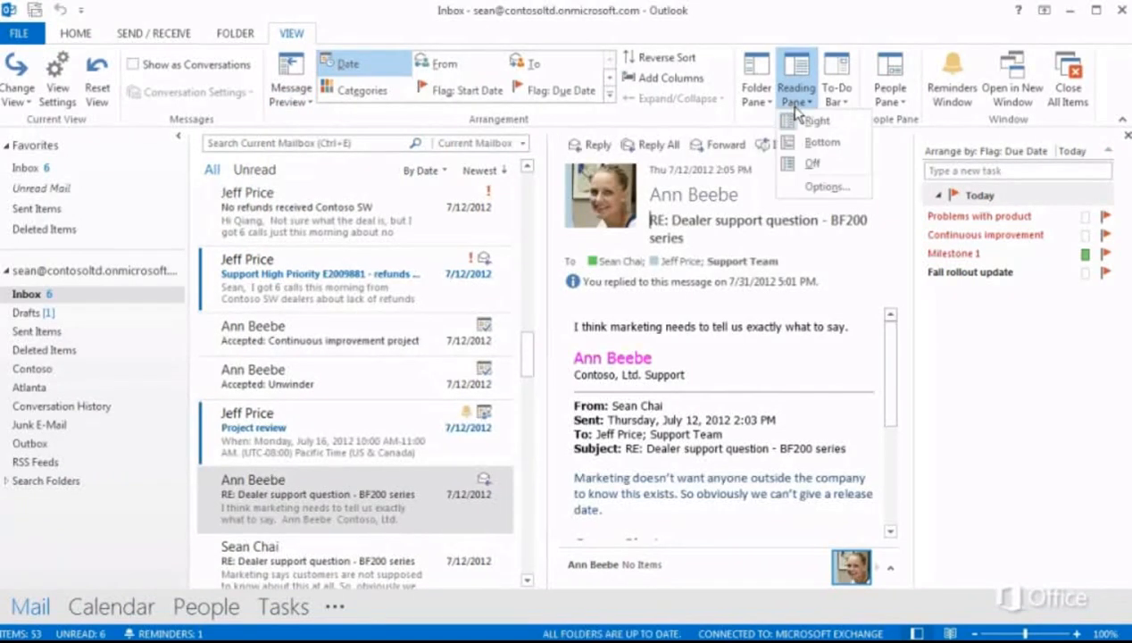
left_click(811, 163)
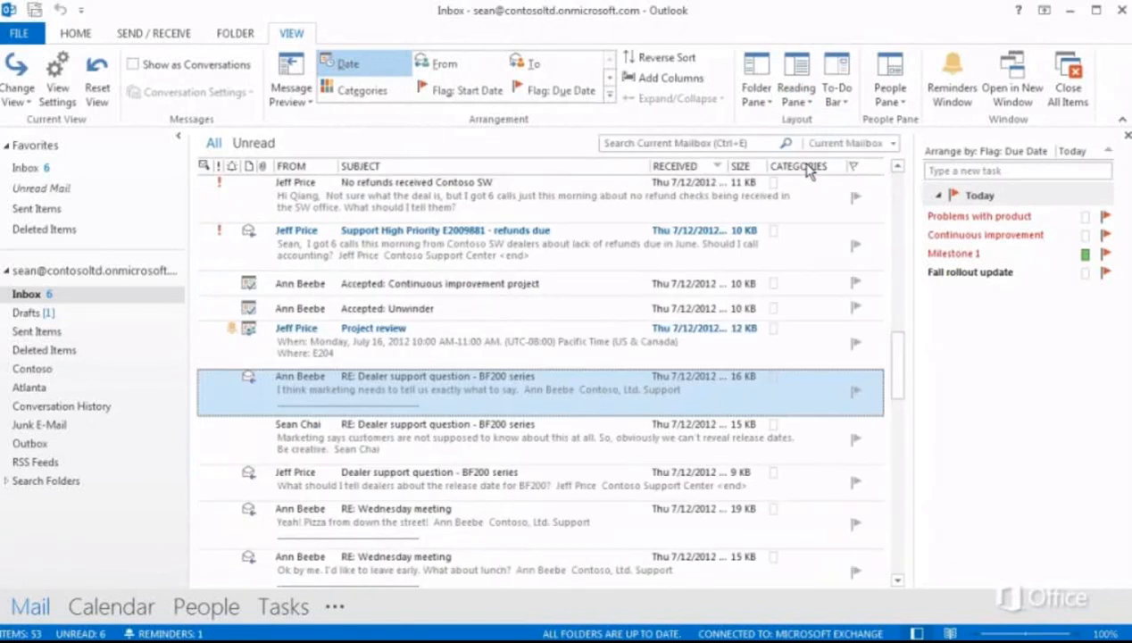
Step: Switch to the Calendar from the navigation bar
left_click(111, 607)
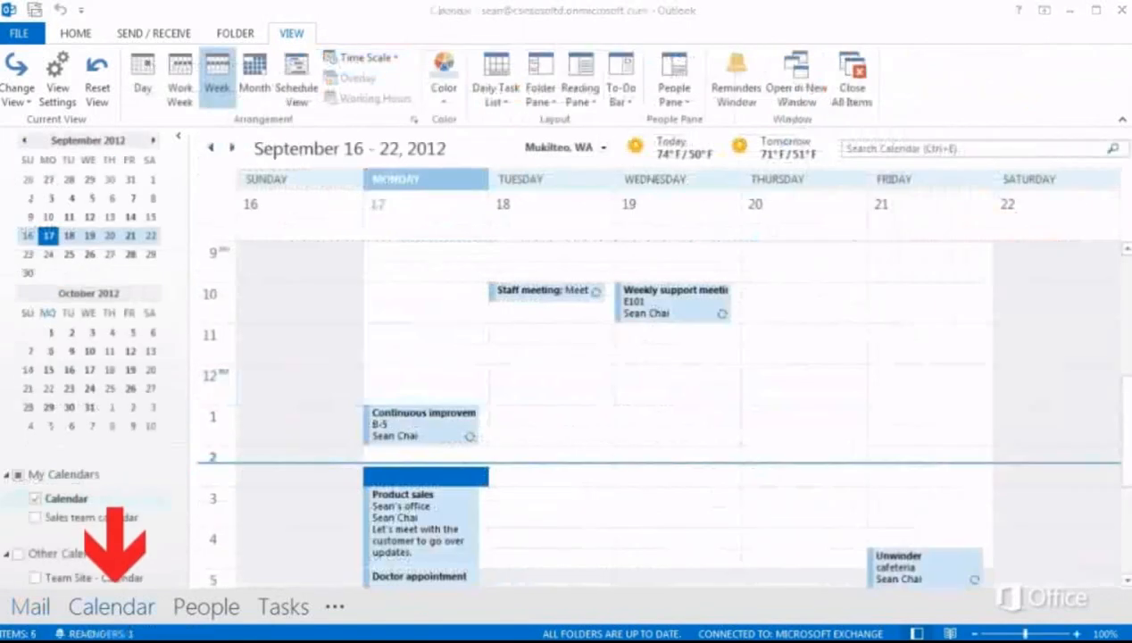
left_click(206, 607)
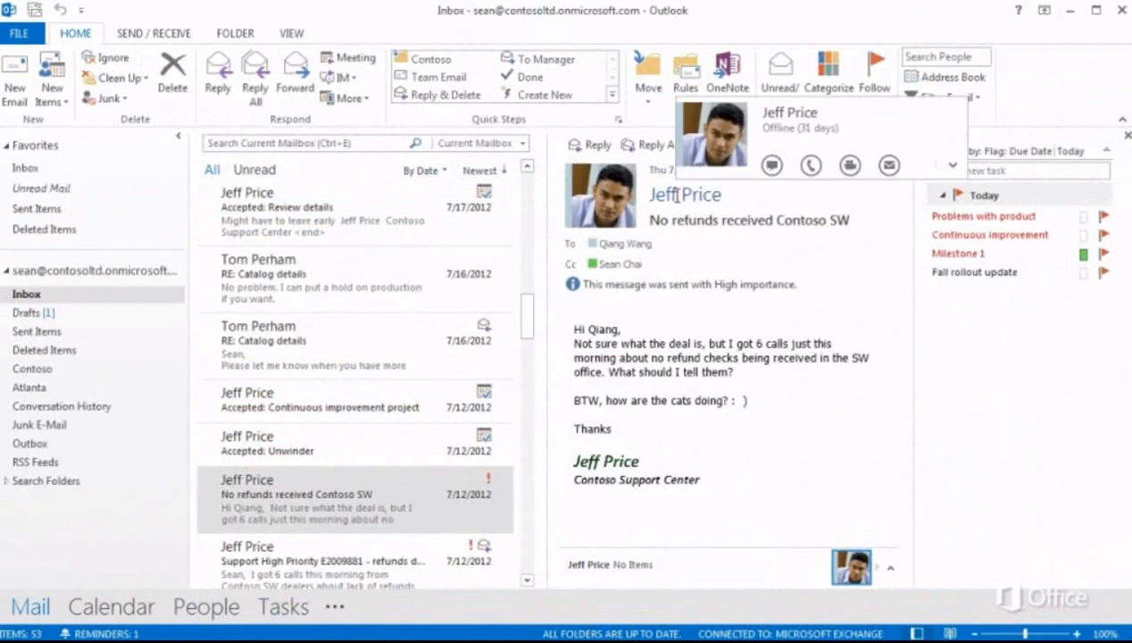
mouse_move(889, 166)
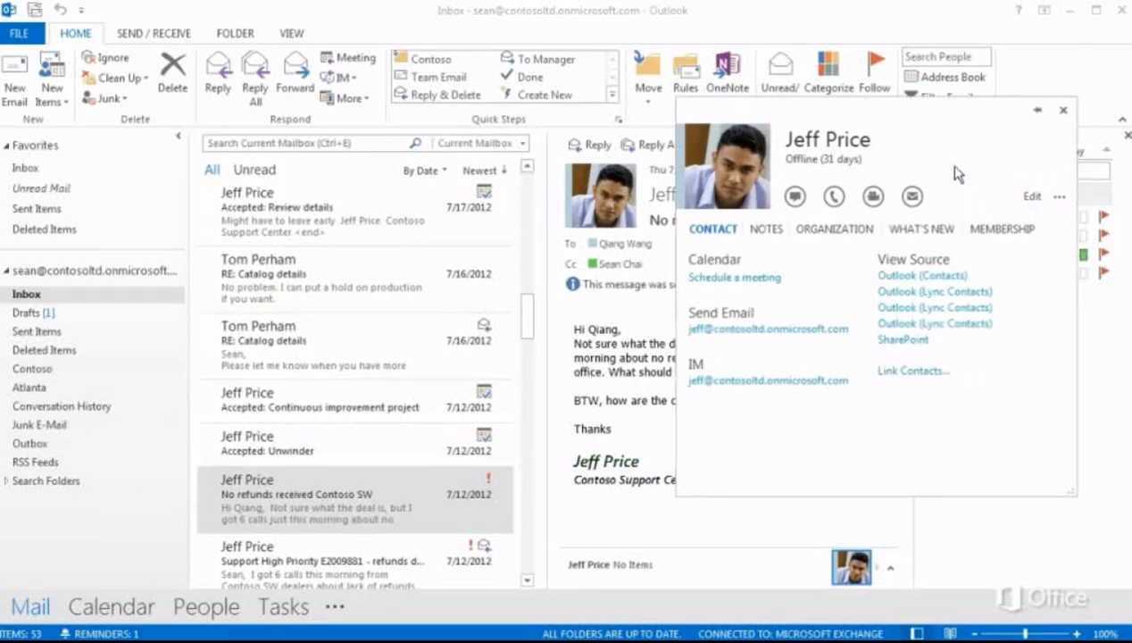
right_click(621, 243)
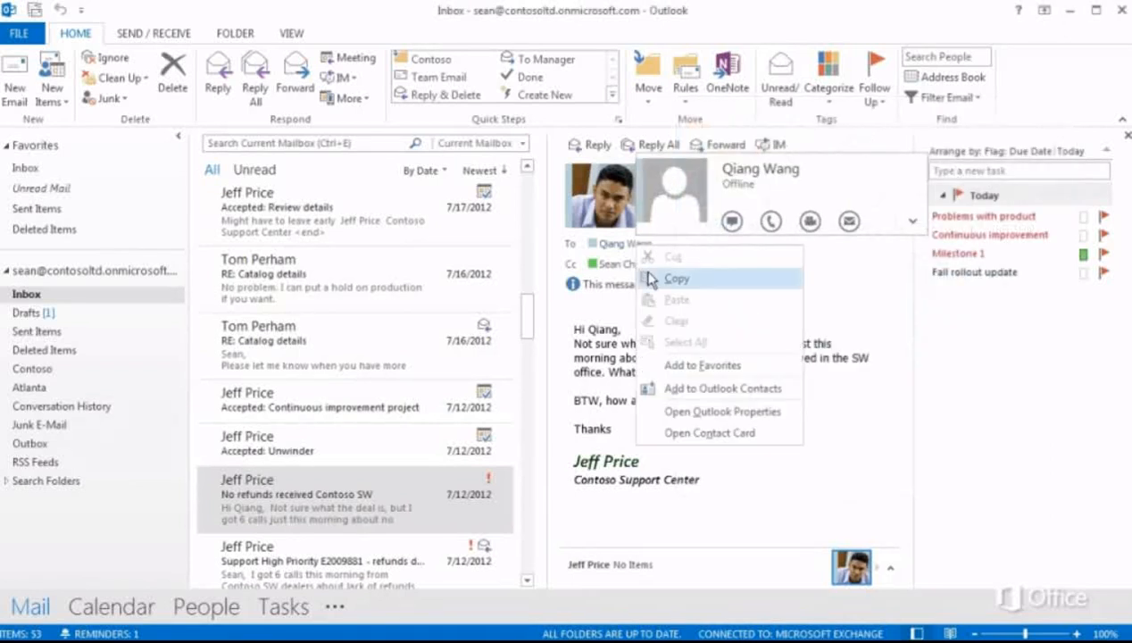
mouse_move(719, 394)
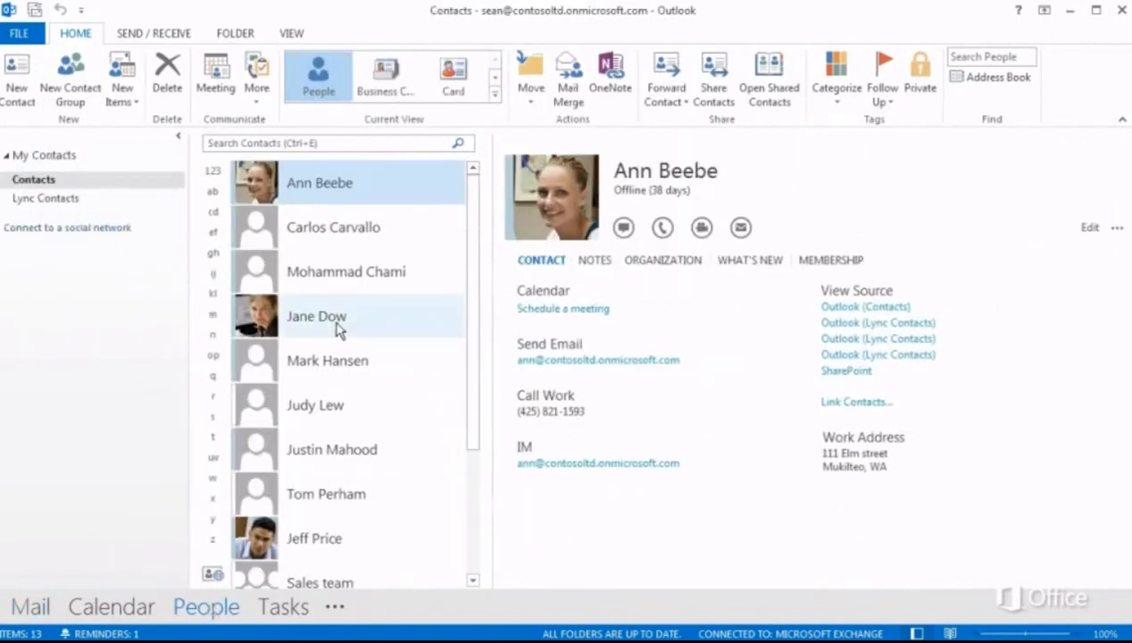
Step: Display Jane Dow's contact card, the fourth contact in the People list
left_click(318, 316)
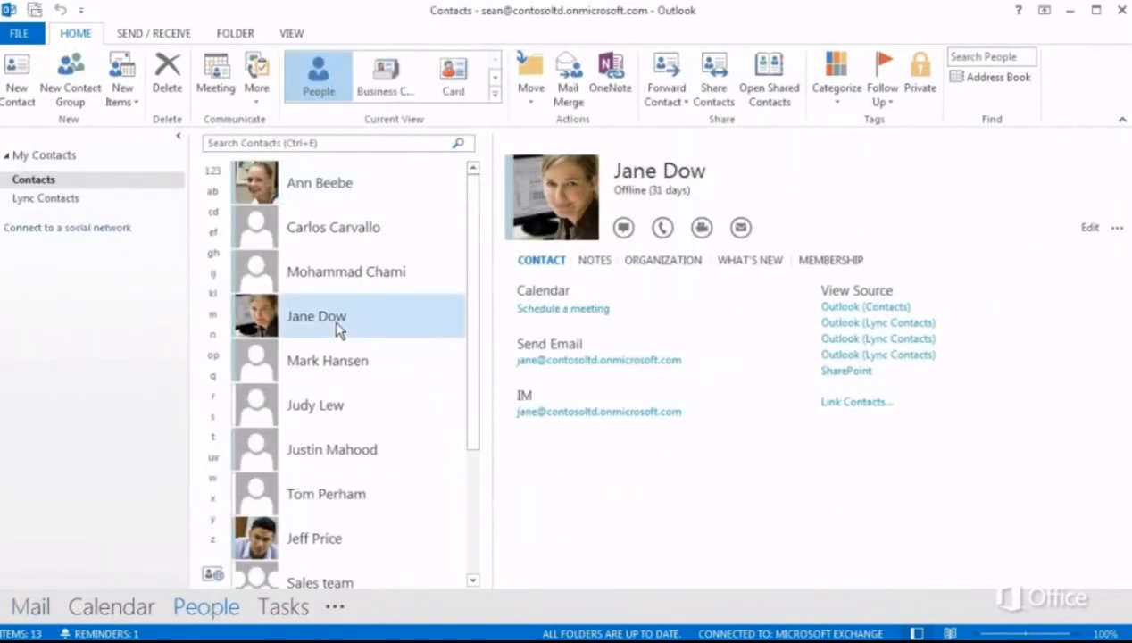